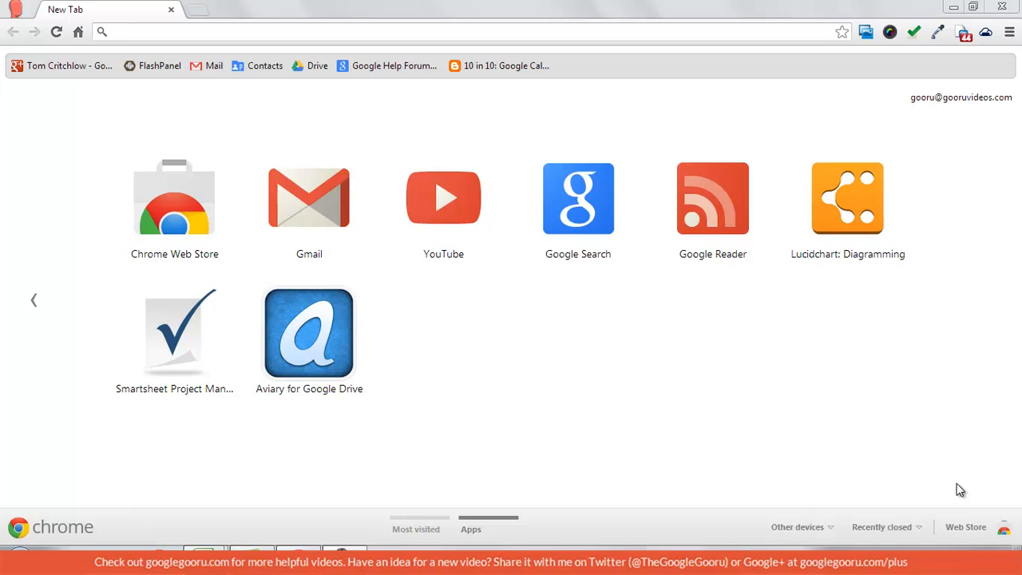
{"action": "mouse_move", "coordinate": [870, 455]}
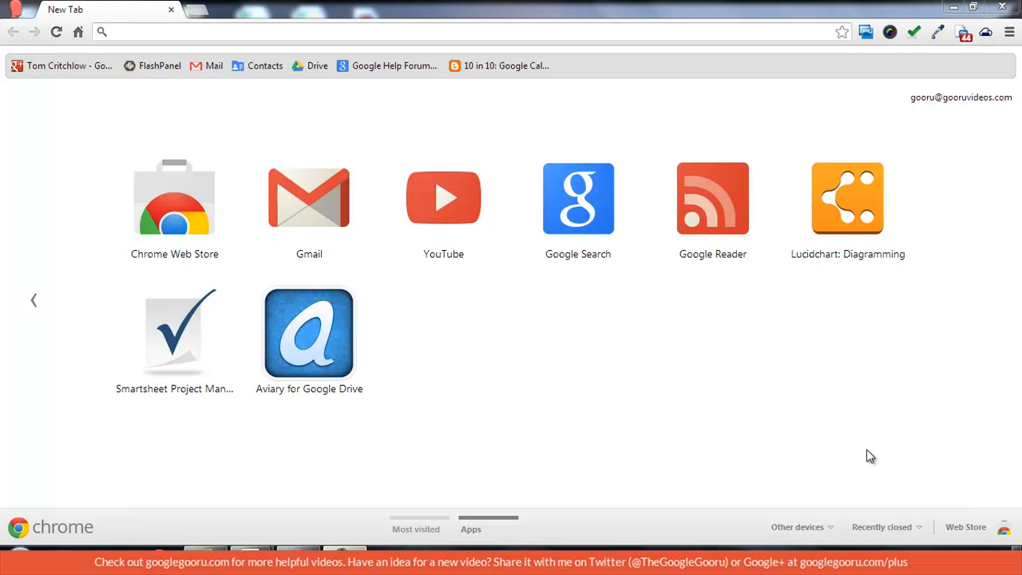
Bring up Chrome's main menu over the New Tab page of app shortcuts.
{"action": "left_click", "coordinate": [1009, 32]}
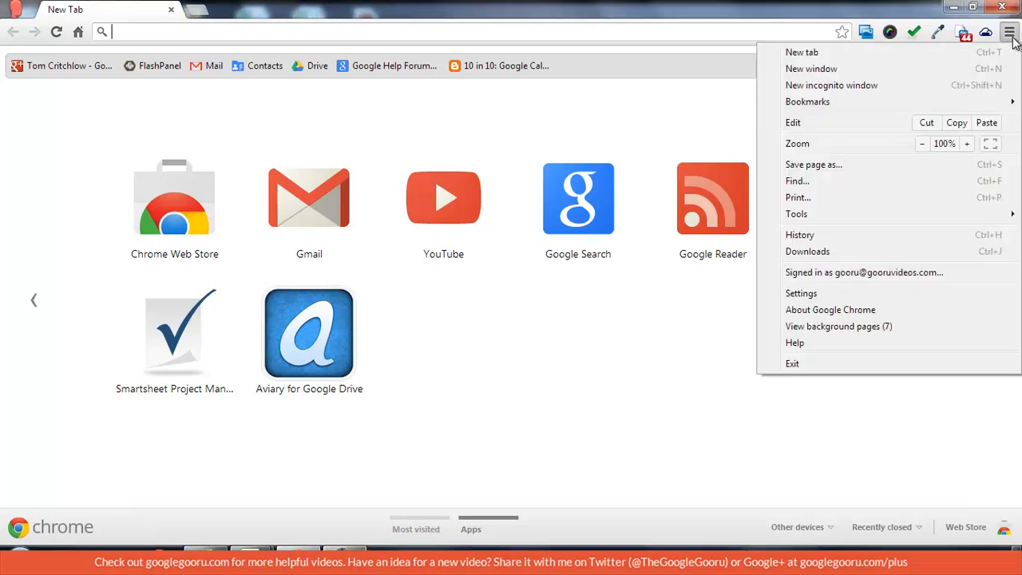
In Settings, cycle the On startup options and leave 'Open a specific page or set of pages' selected.
{"action": "left_click", "coordinate": [802, 294]}
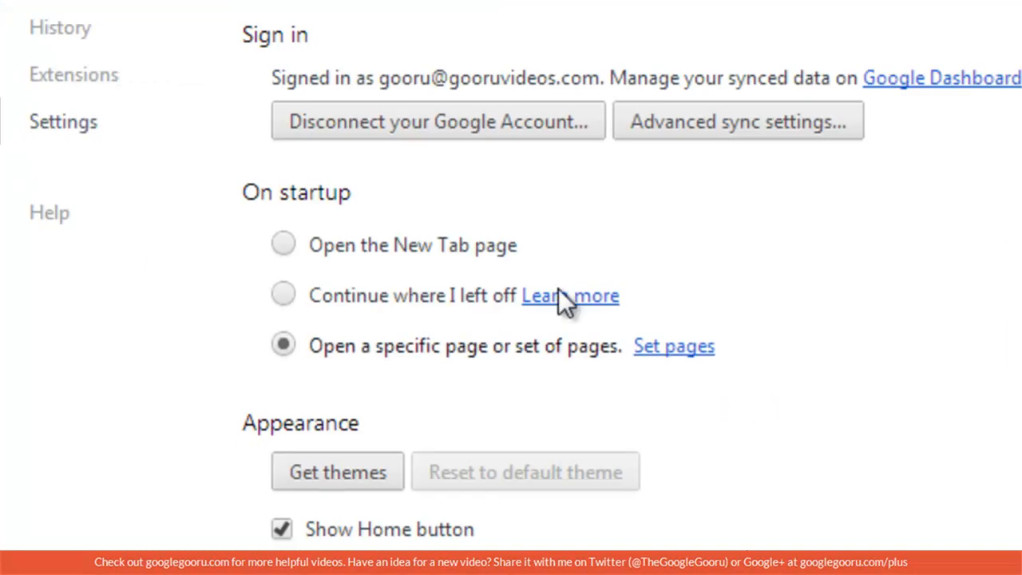
{"action": "mouse_move", "coordinate": [470, 217]}
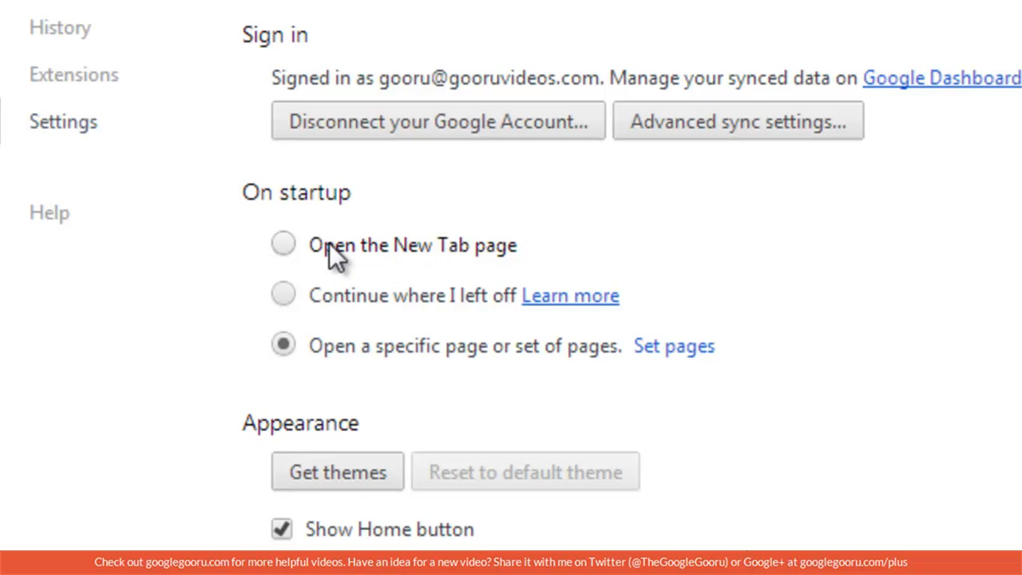
{"action": "left_click", "coordinate": [282, 246]}
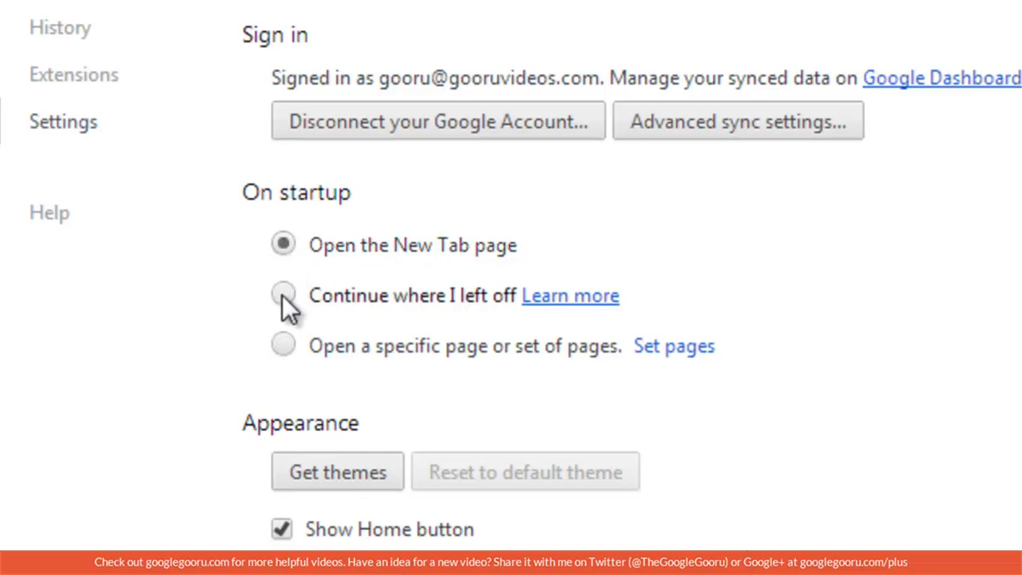
{"action": "left_click", "coordinate": [283, 294]}
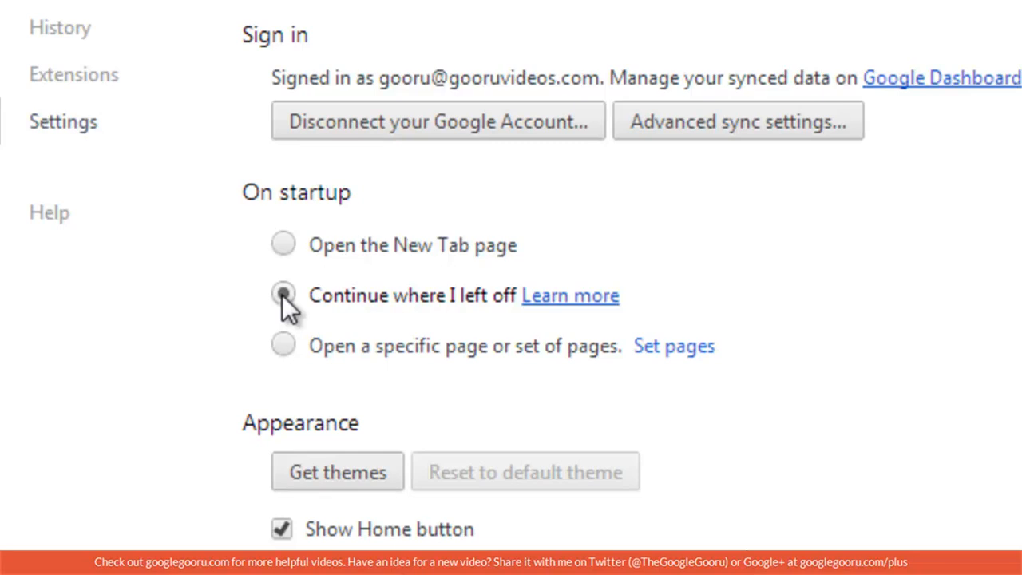
{"action": "left_click", "coordinate": [283, 294]}
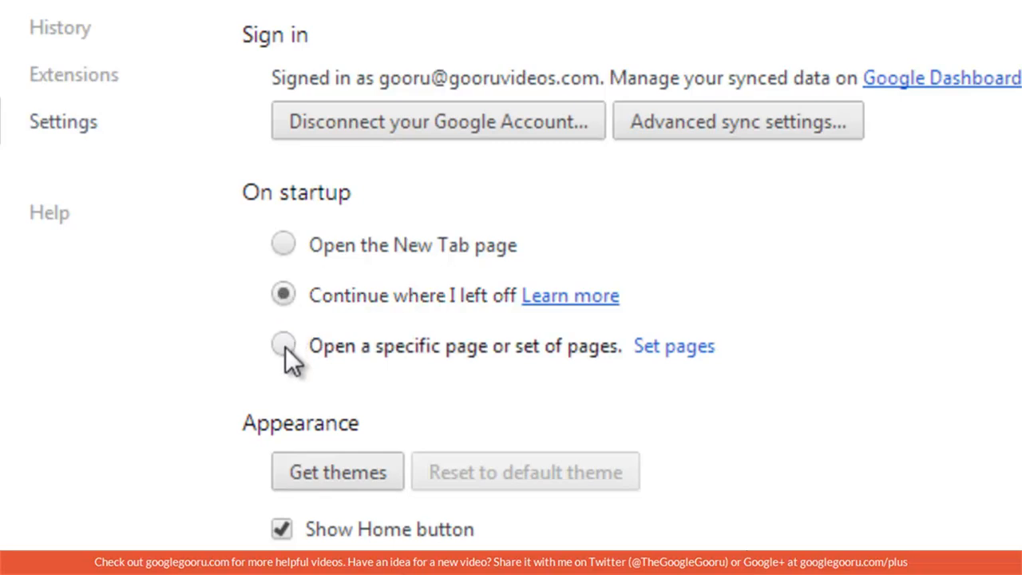
{"action": "left_click", "coordinate": [281, 345]}
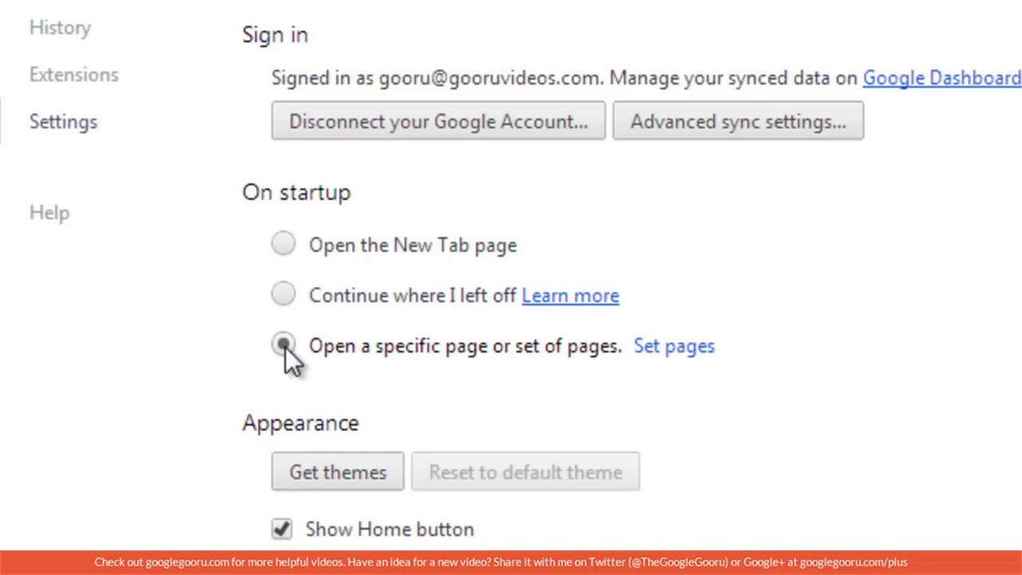
{"action": "left_click", "coordinate": [281, 345]}
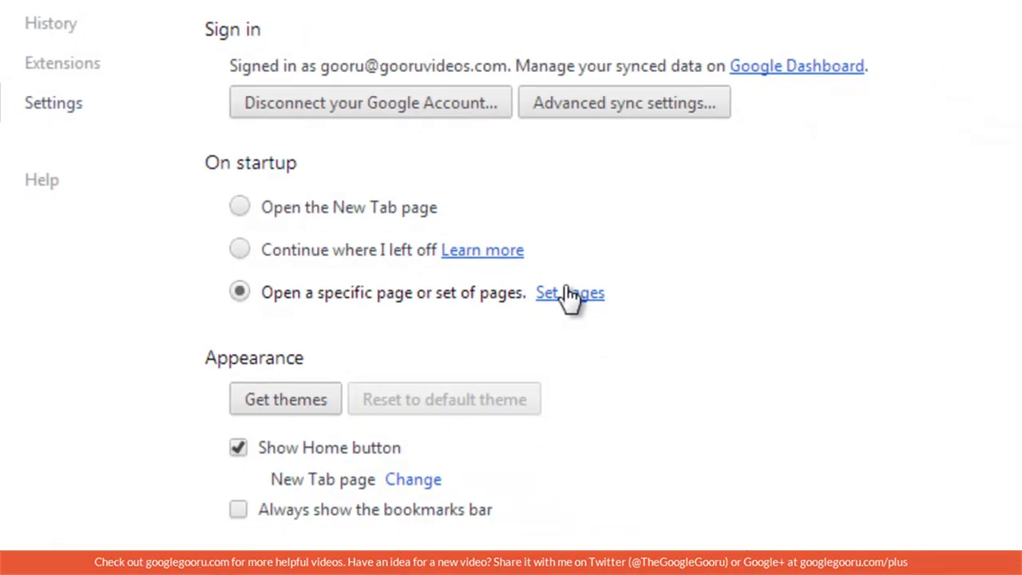
In the startup pages list, begin adding the Google Gooru address as a fourth page.
{"action": "left_click", "coordinate": [569, 293]}
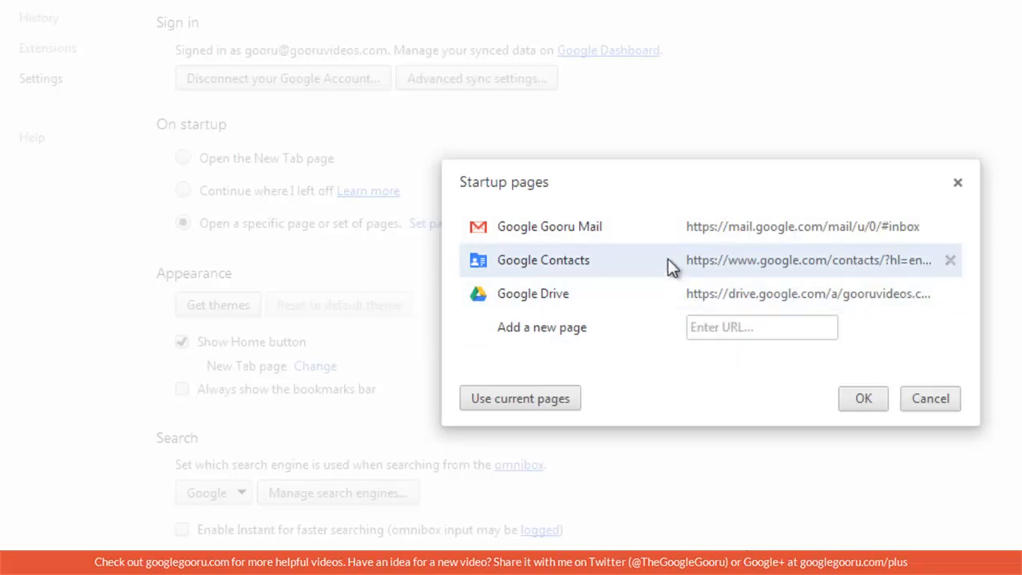
{"action": "mouse_move", "coordinate": [639, 238]}
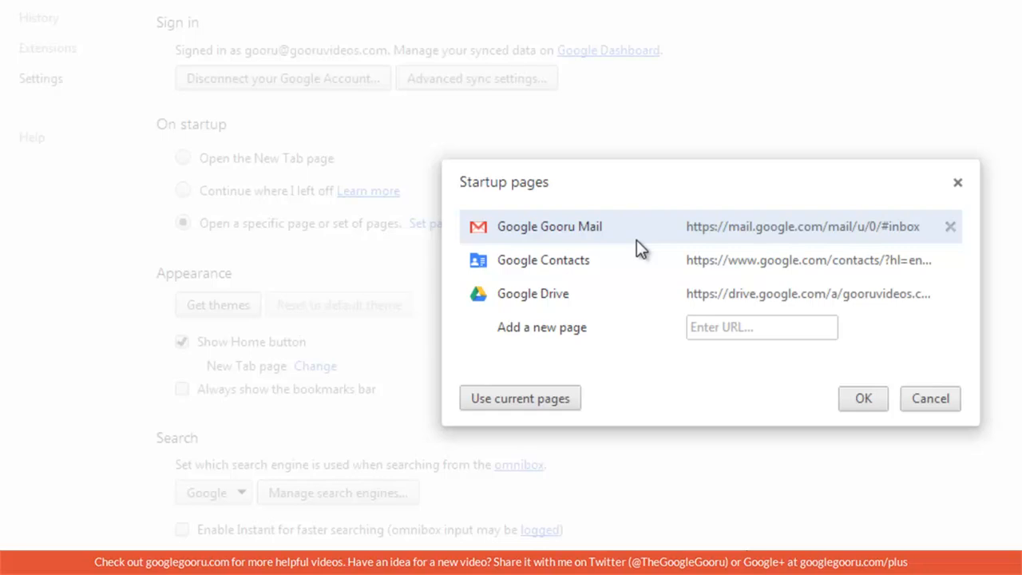
{"action": "left_click", "coordinate": [760, 328]}
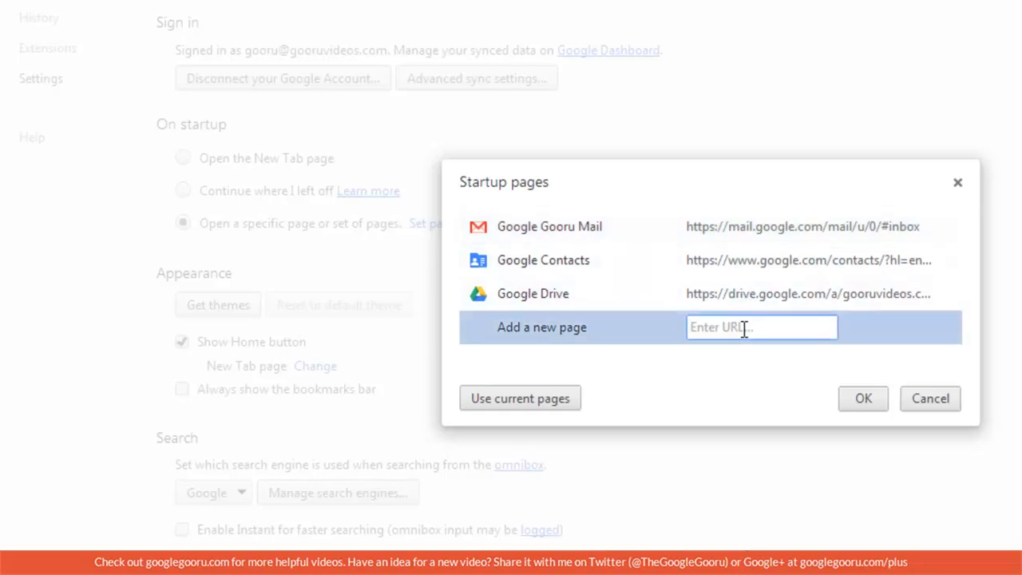
{"action": "type", "text": "googlegooru.com"}
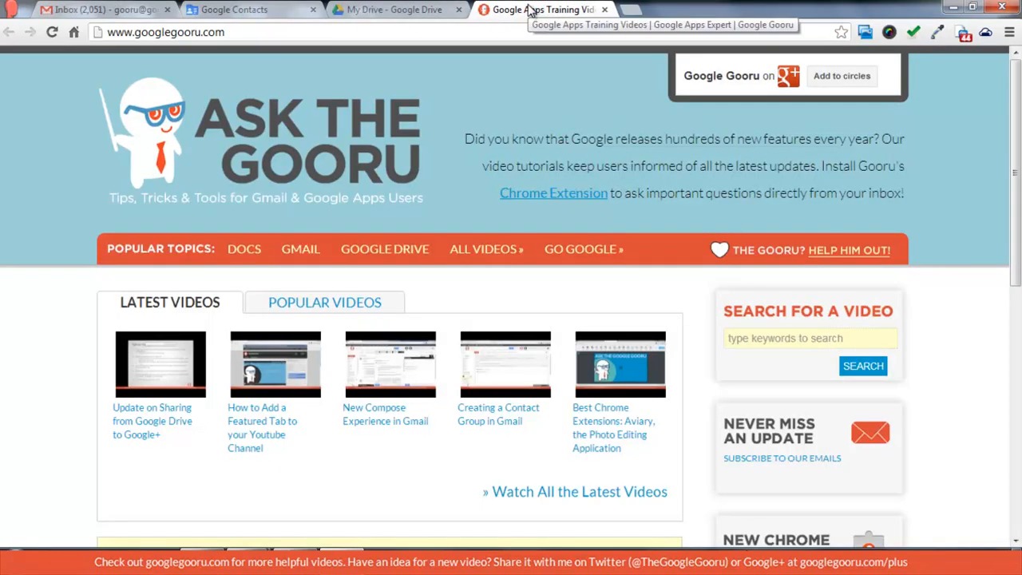
Pin the Google Gooru tab so it sits at the far left of the tab strip.
{"action": "right_click", "coordinate": [527, 10]}
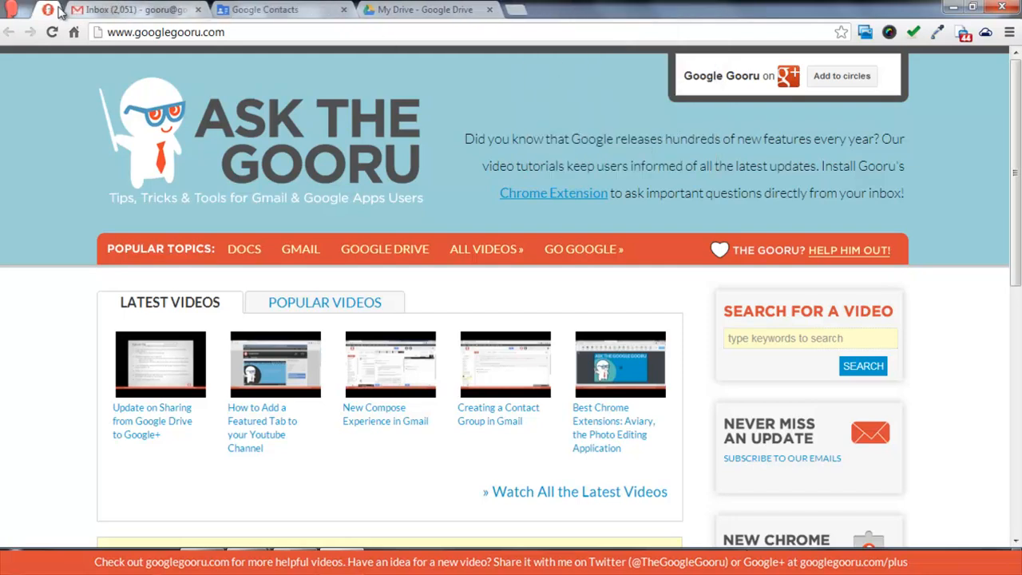
{"action": "mouse_move", "coordinate": [58, 17]}
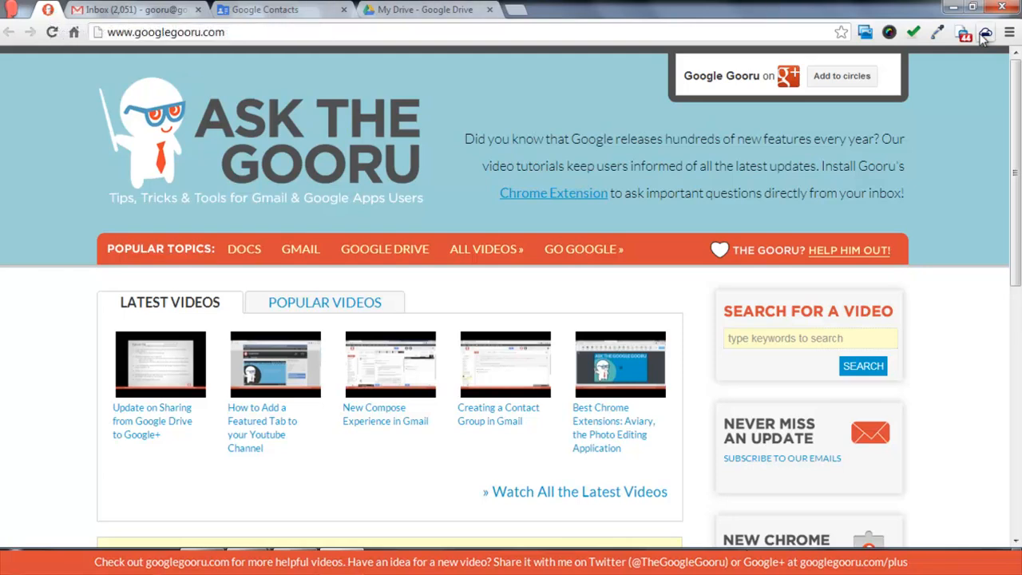
Show the TabCloud panel listing saved tab groups, including News.
{"action": "left_click", "coordinate": [984, 32]}
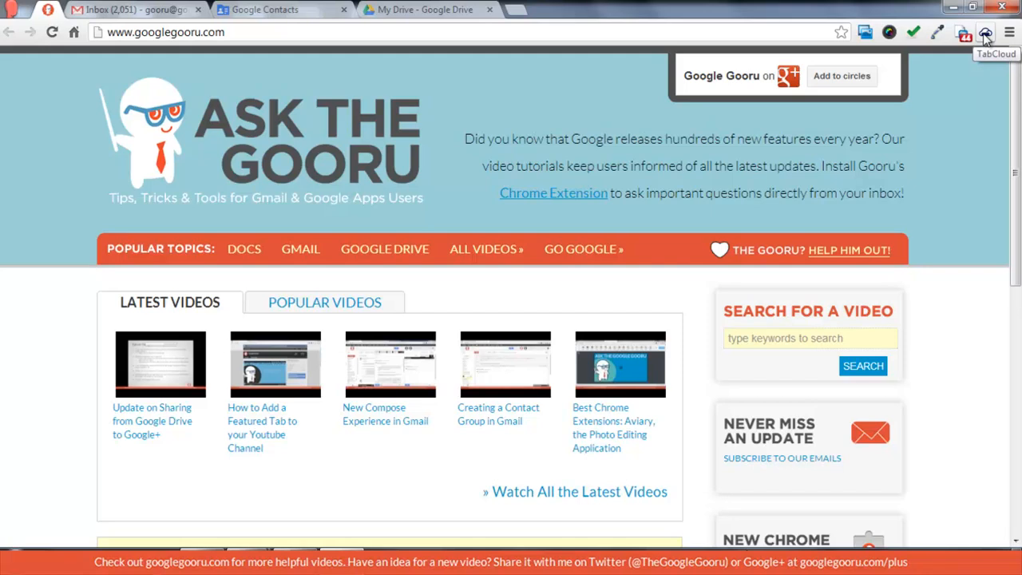
{"action": "left_click", "coordinate": [982, 32]}
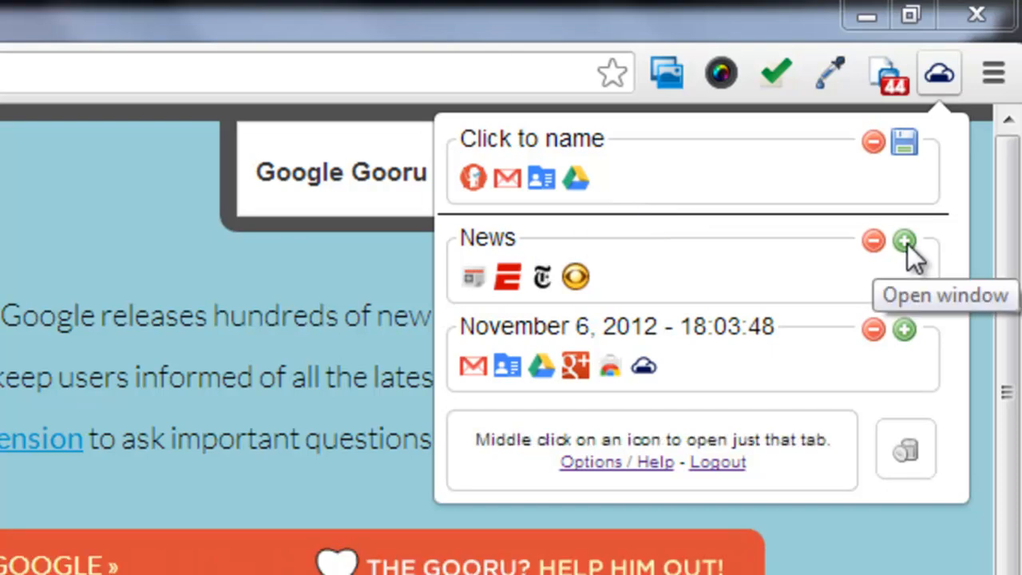
Reopen the saved News group in a new window and browse its ESPN and New York Times tabs.
{"action": "left_click", "coordinate": [904, 240]}
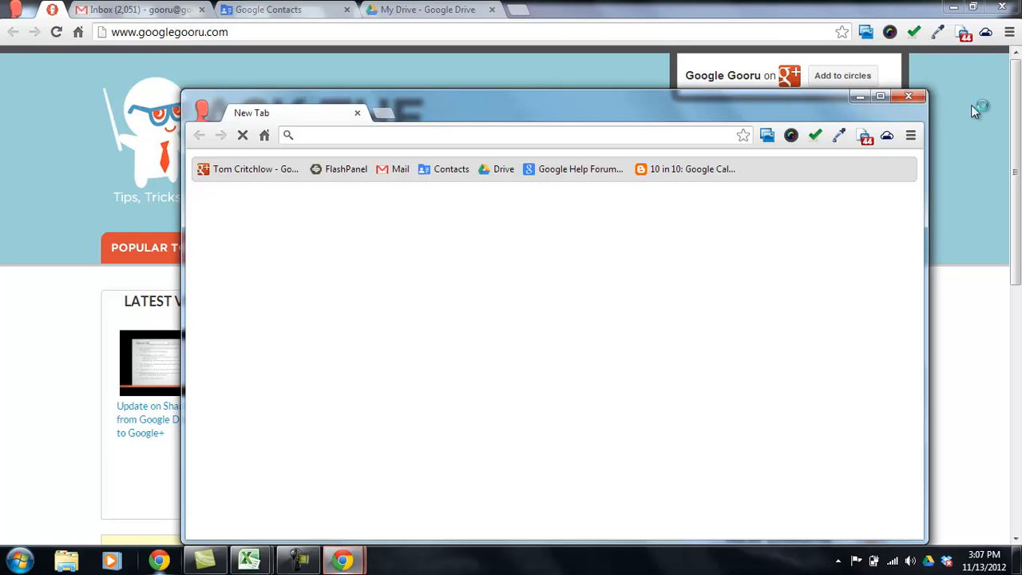
{"action": "left_click", "coordinate": [239, 10]}
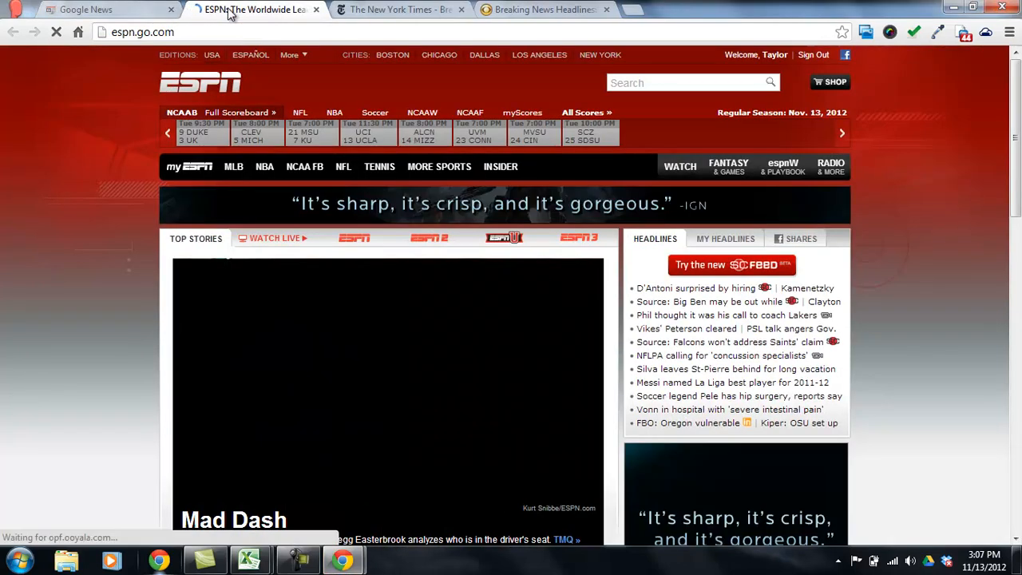
{"action": "left_click", "coordinate": [407, 9]}
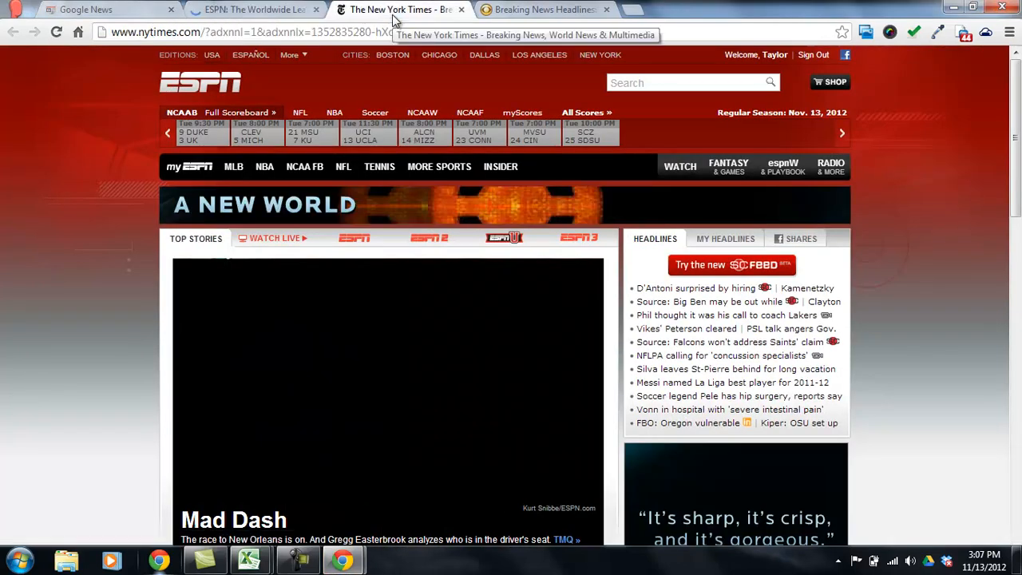
{"action": "left_click", "coordinate": [399, 10]}
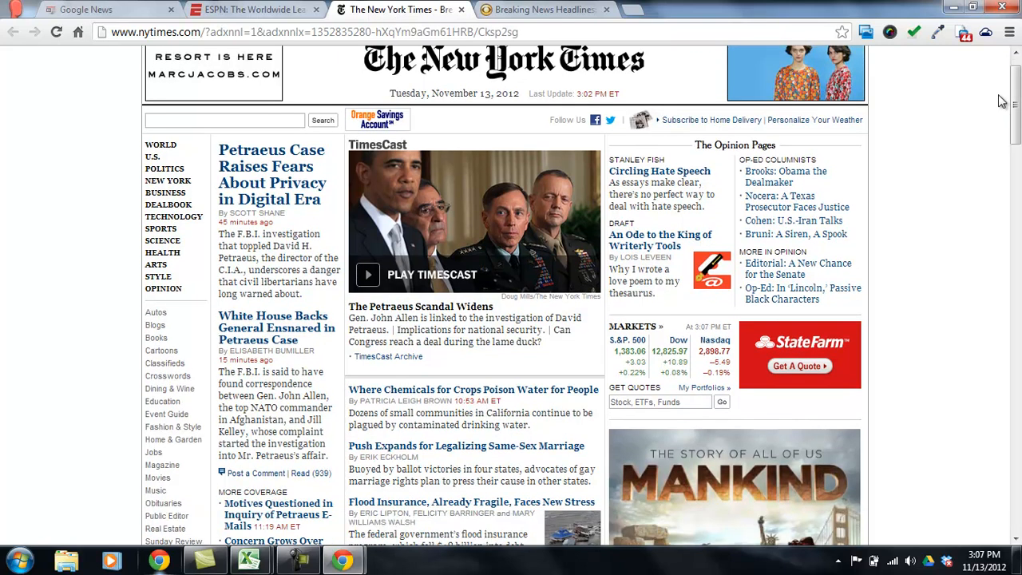
{"action": "mouse_move", "coordinate": [987, 67]}
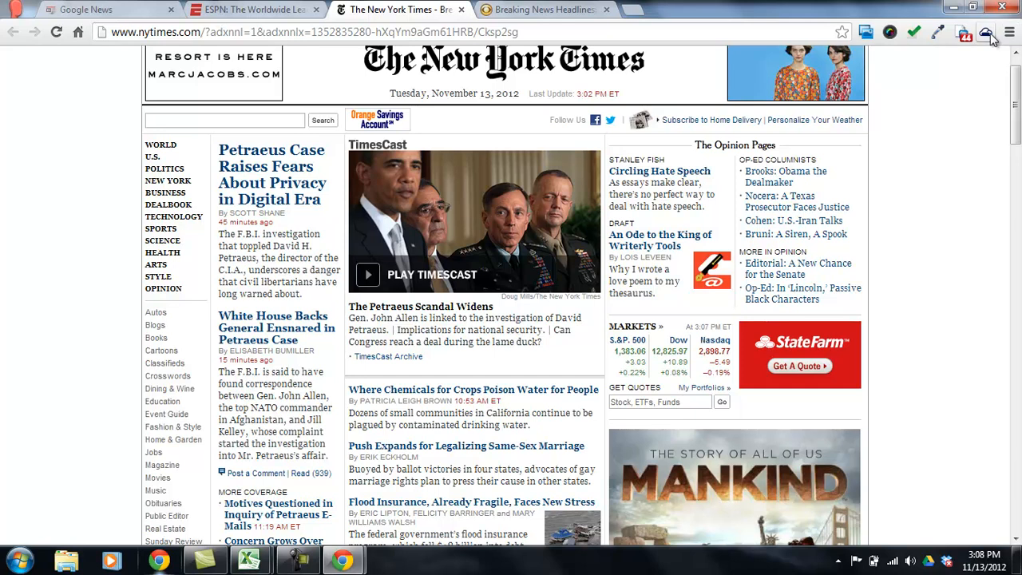
{"action": "left_click", "coordinate": [981, 32]}
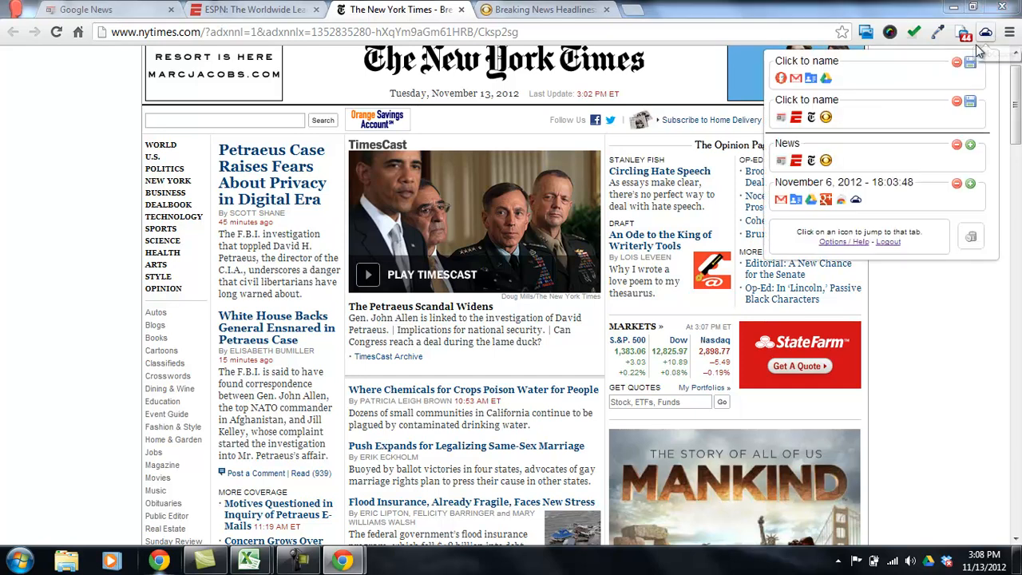